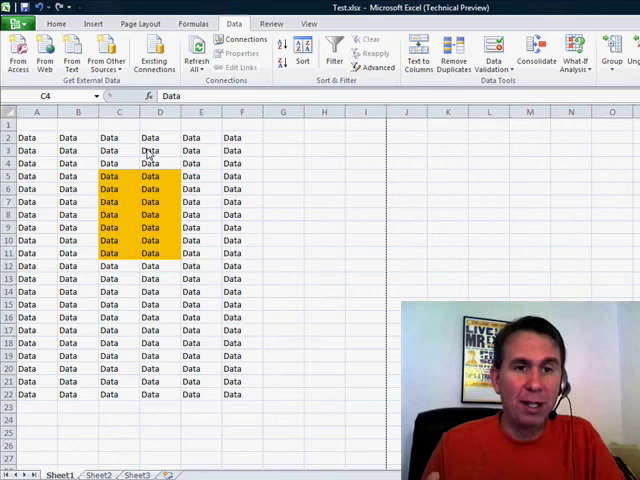
Browse the Home, Insert and Formulas ribbon tabs to review their command groups.
click(120, 164)
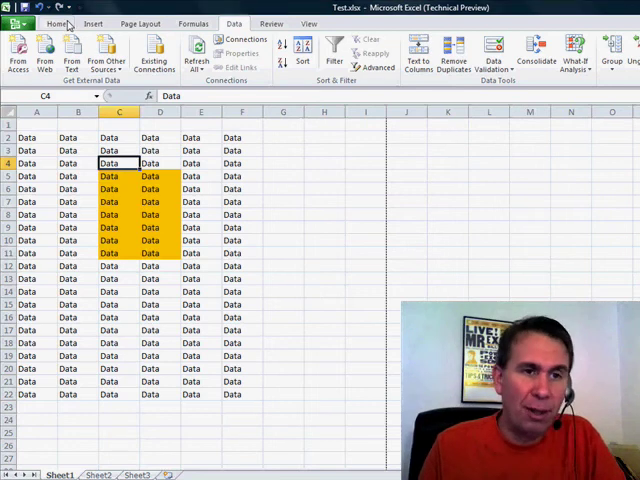
click(56, 24)
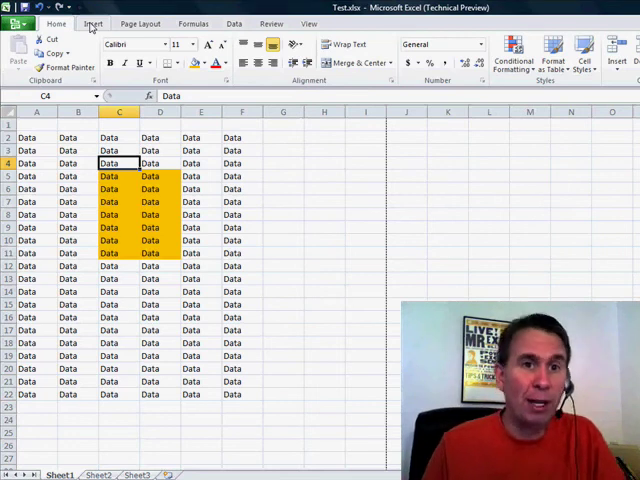
click(92, 24)
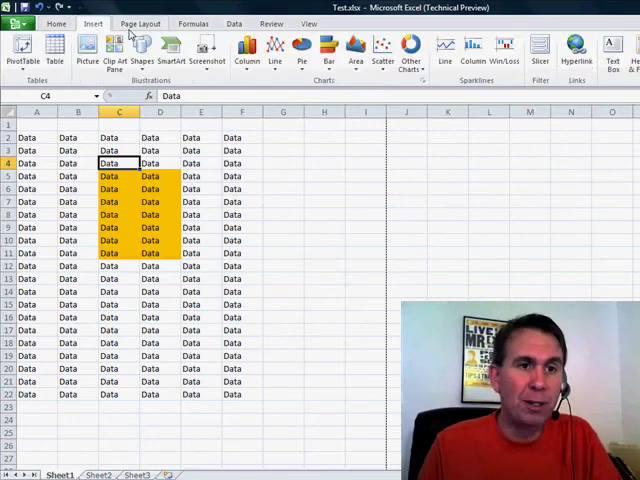
click(140, 24)
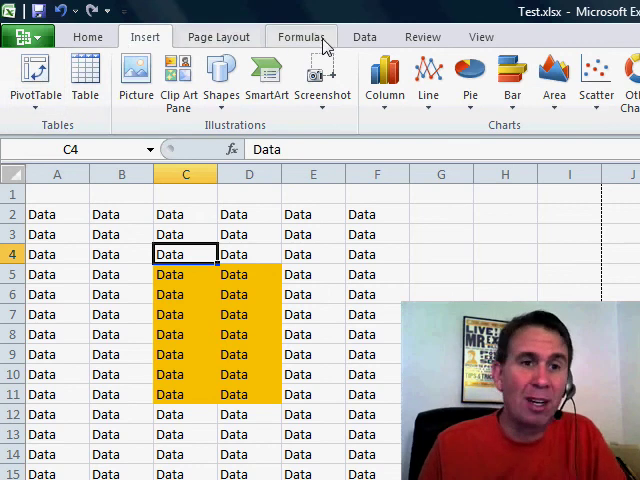
click(364, 36)
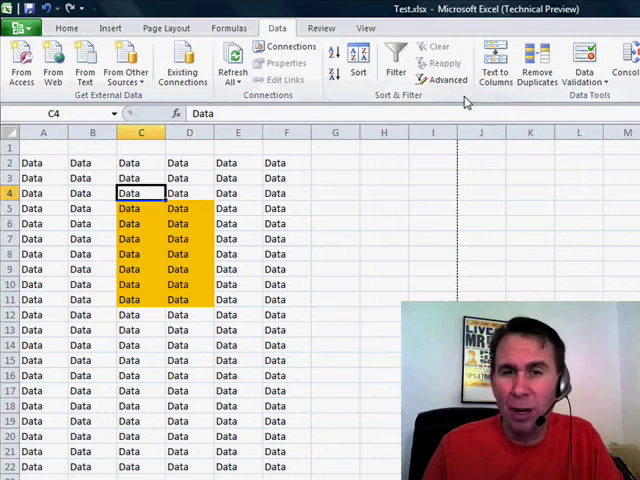
mouse_move(508, 98)
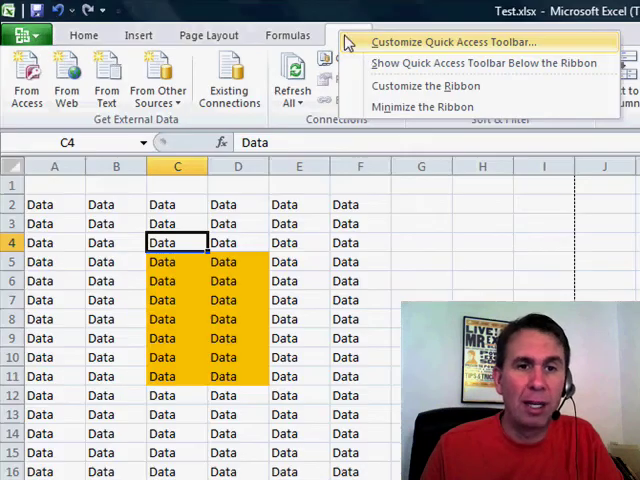
mouse_move(424, 84)
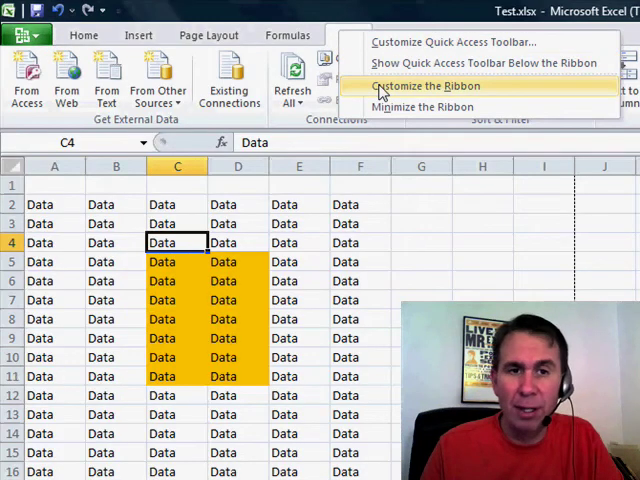
Bring up Customize the Ribbon with a new custom group added under the Data tab.
click(428, 84)
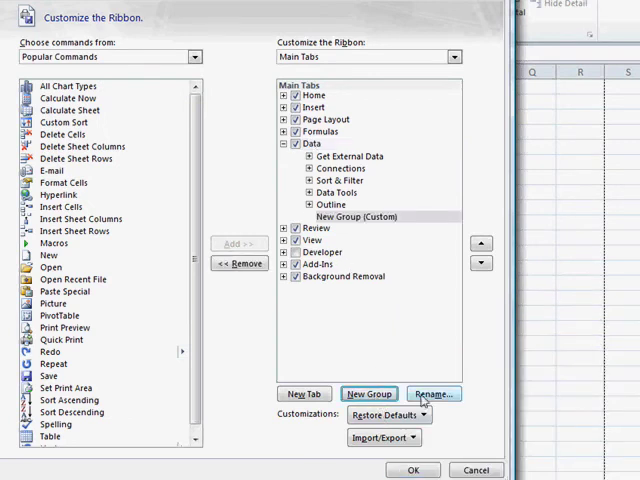
Rename the new custom group on the Data tab to 'Pivot' and confirm.
click(434, 392)
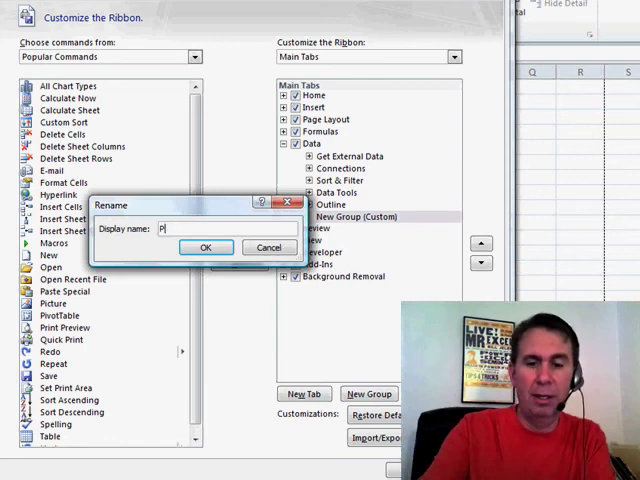
text(ivot)
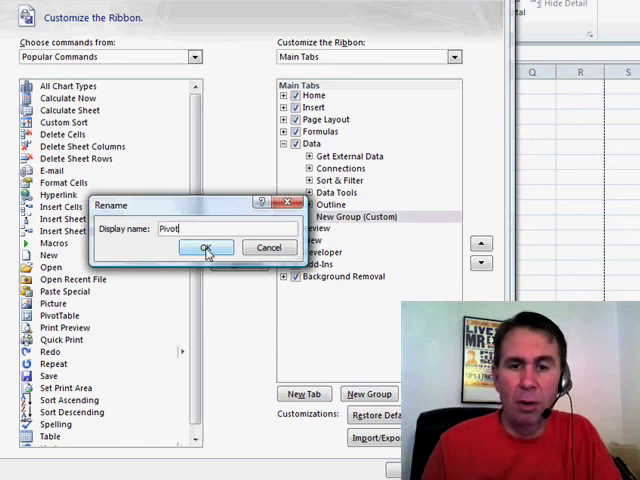
click(204, 246)
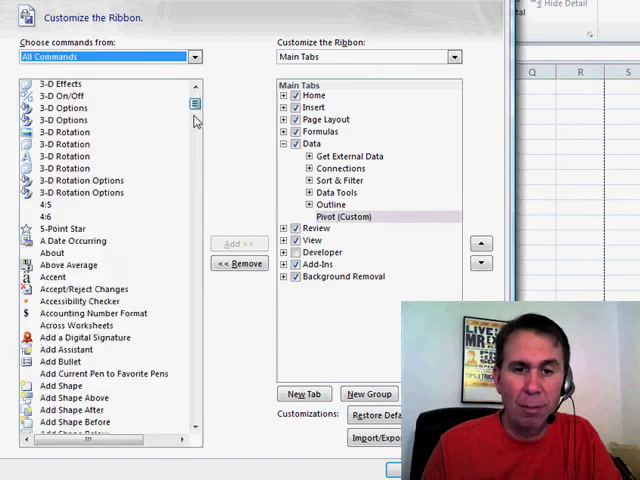
Add the PivotTable command to the Pivot group and apply the ribbon changes.
scroll(down, 3)
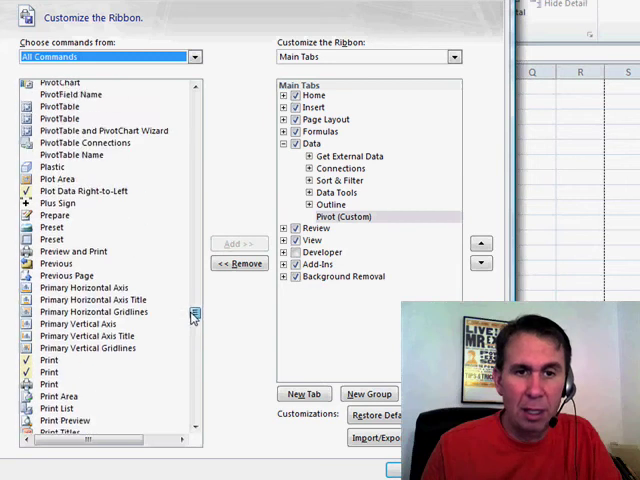
click(60, 106)
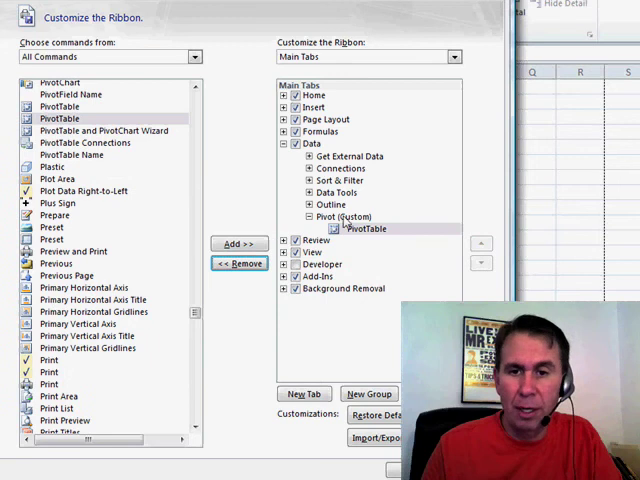
click(480, 244)
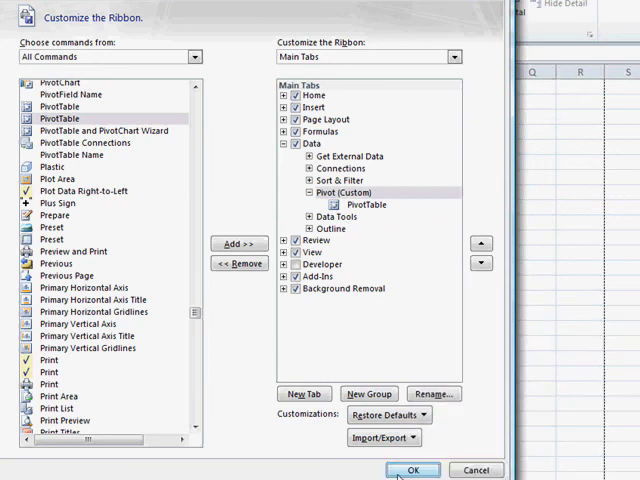
click(412, 470)
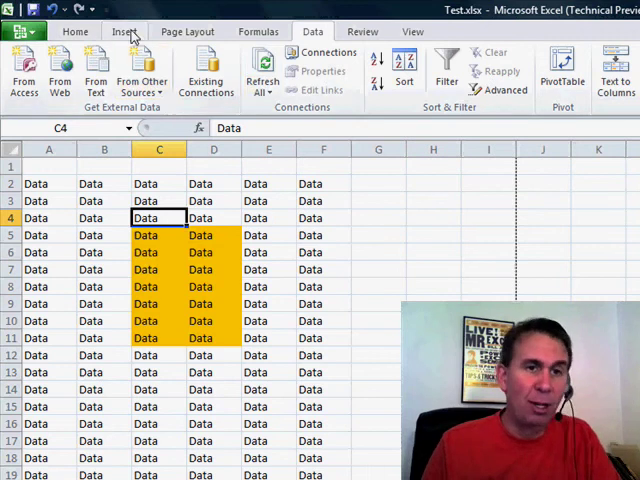
Reopen Customize the Ribbon from the Insert tab to review its groups.
click(124, 32)
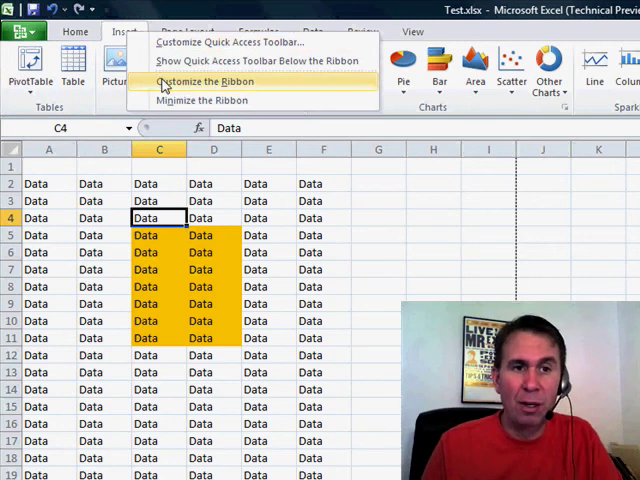
click(206, 80)
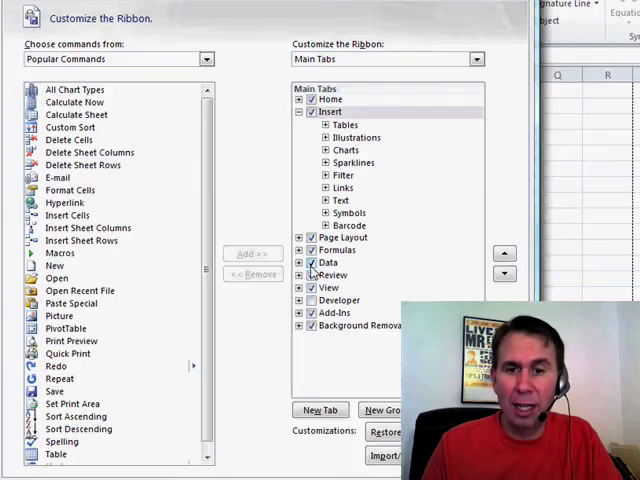